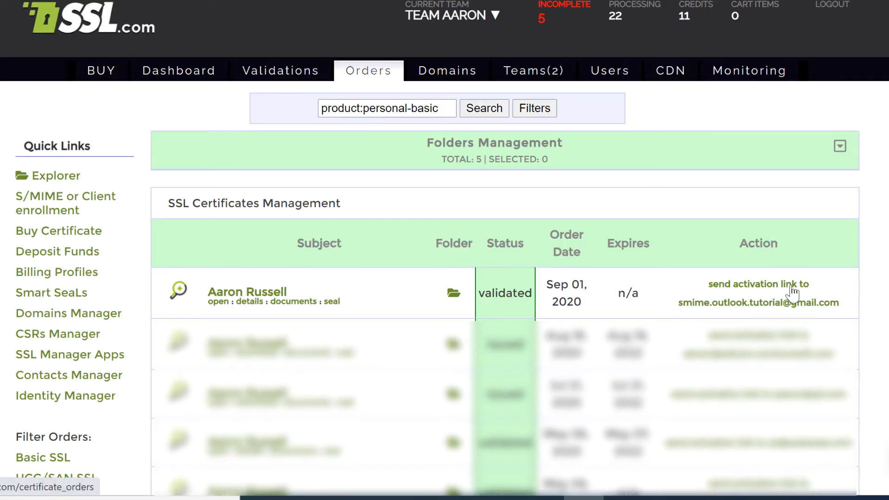
Send the activation link for the validated certificate order and view the activation email in the inbox
click(759, 284)
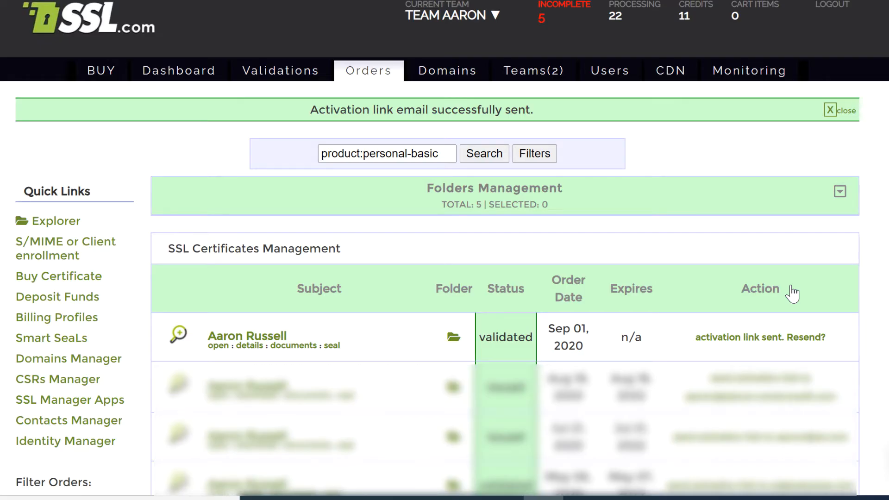
click(522, 474)
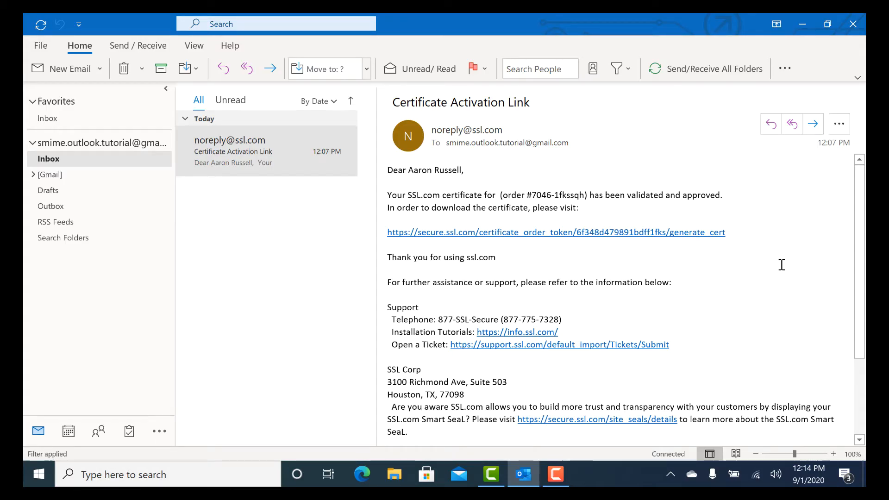
Follow the generate_cert link from the activation email to SSL.com's certificate generation page
click(555, 232)
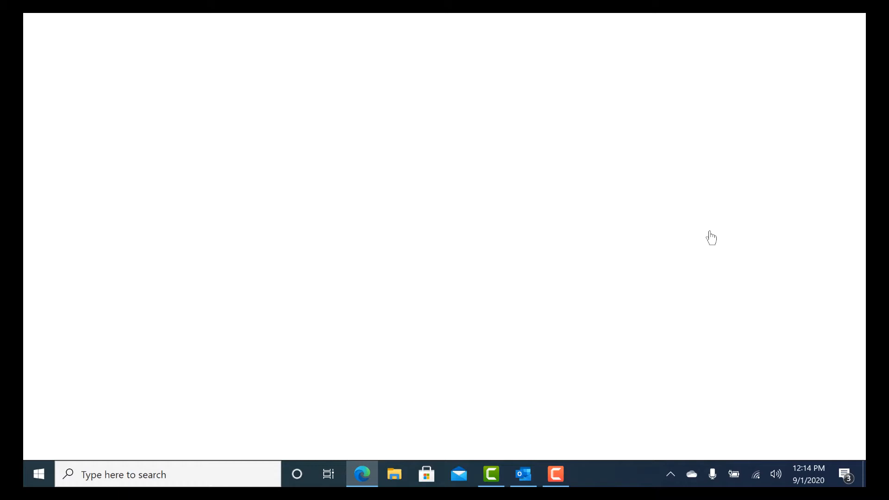
click(362, 474)
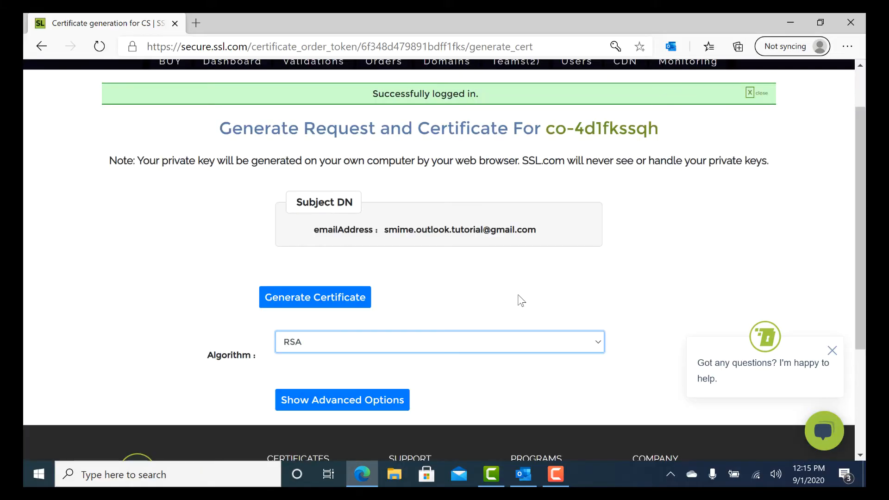
mouse_move(354, 300)
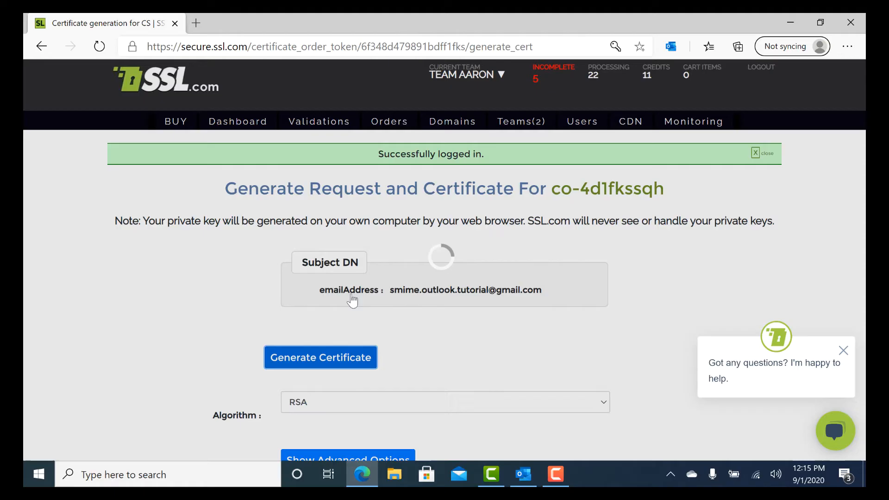
Generate the RSA certificate request on SSL.com and download the resulting .p12 file
click(320, 357)
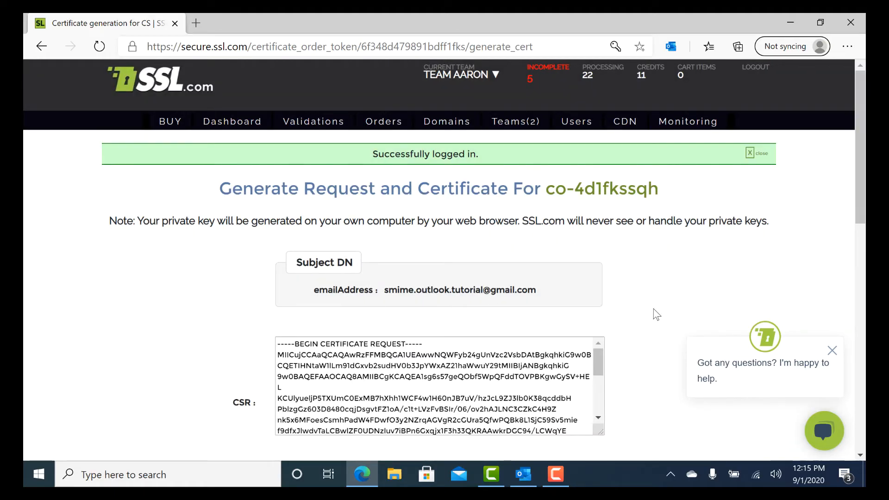
scroll(down, 3)
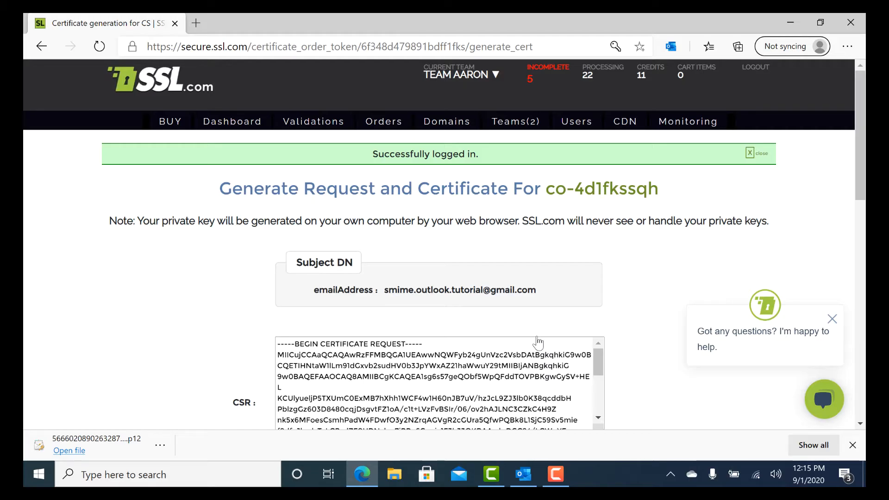
click(555, 474)
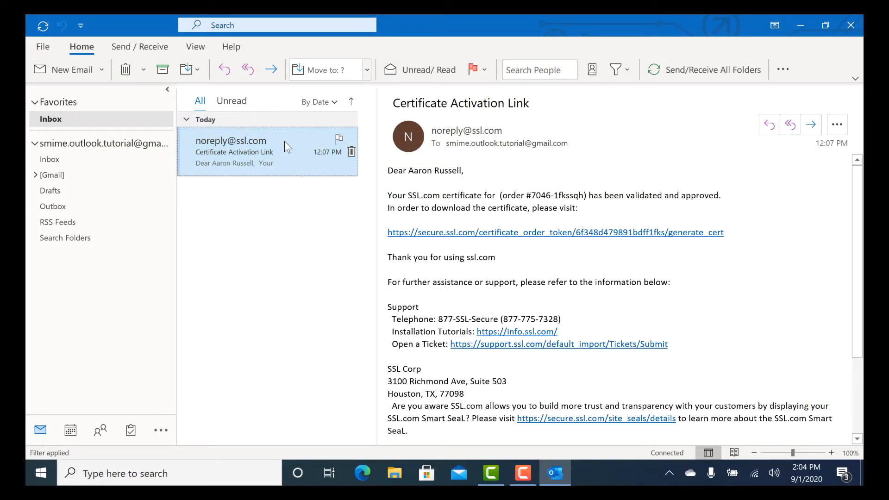
Reach the Trust Center Settings through File > Options > Trust Center
click(41, 47)
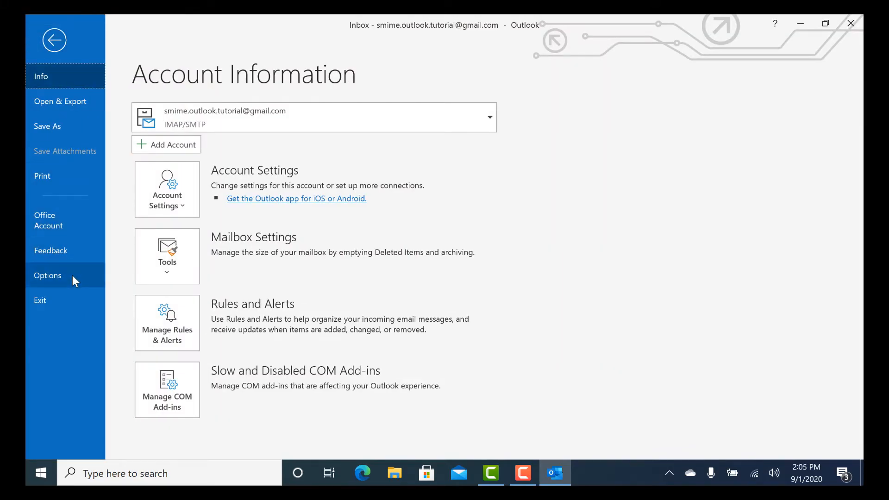
click(47, 276)
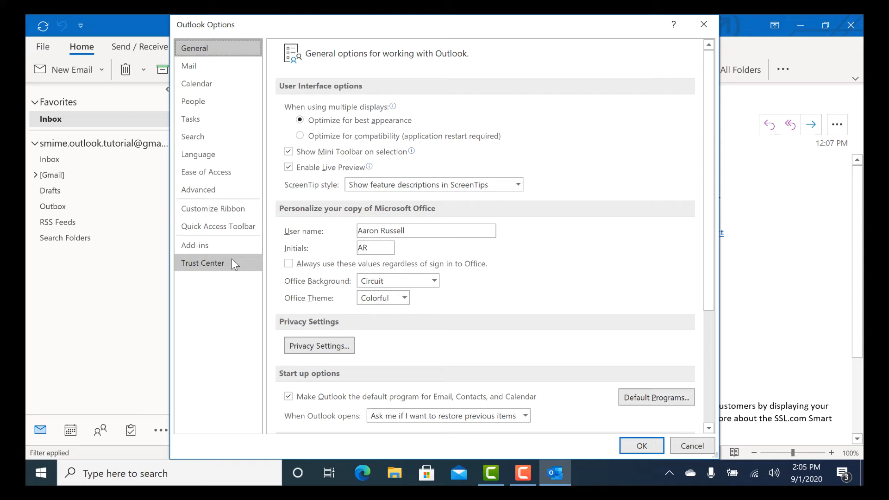
click(203, 262)
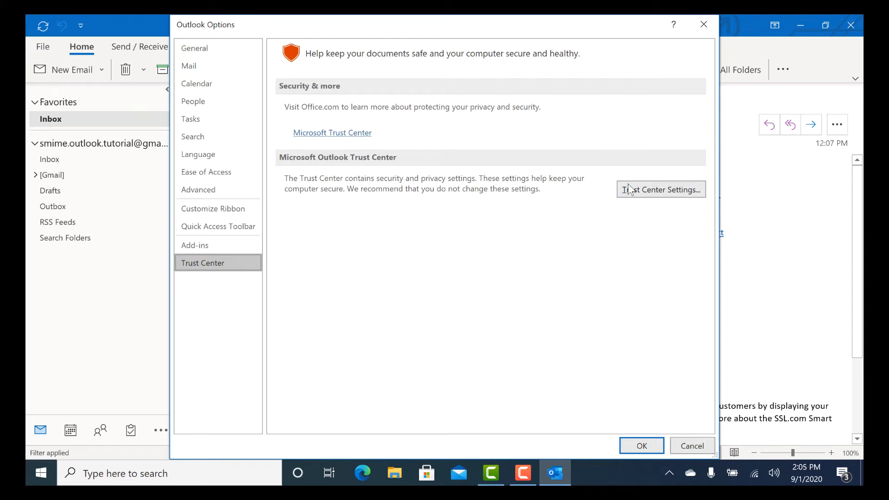
click(660, 189)
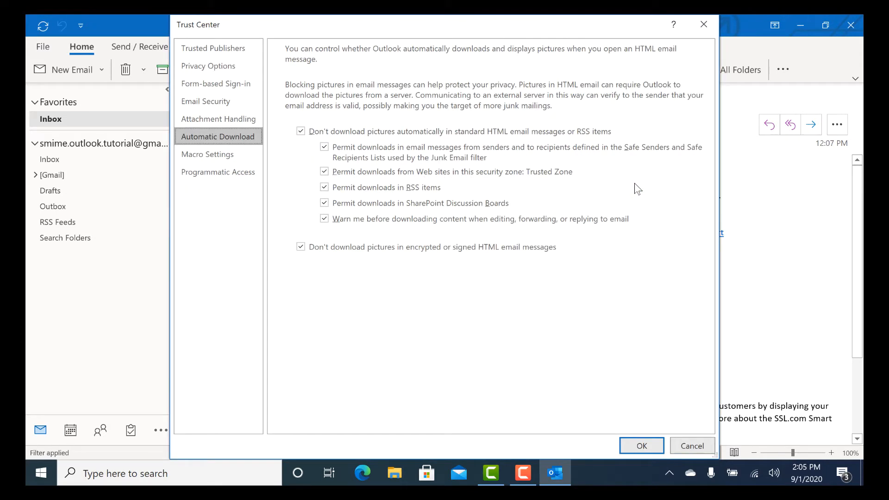
mouse_move(428, 151)
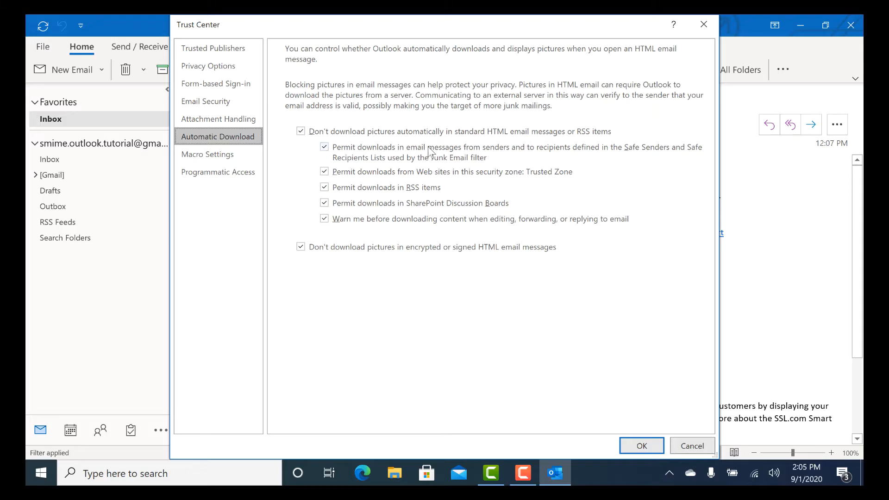
Under Email Security, start the Import/Export of a digital ID from a file
click(206, 100)
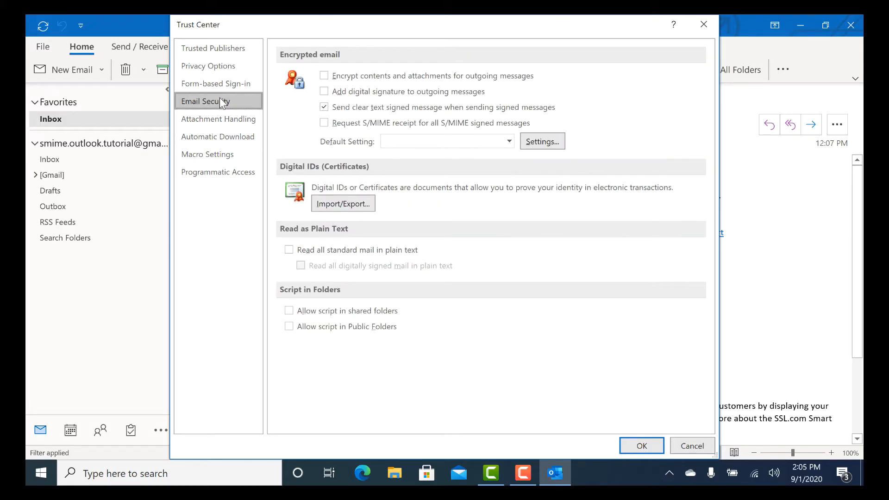
mouse_move(343, 208)
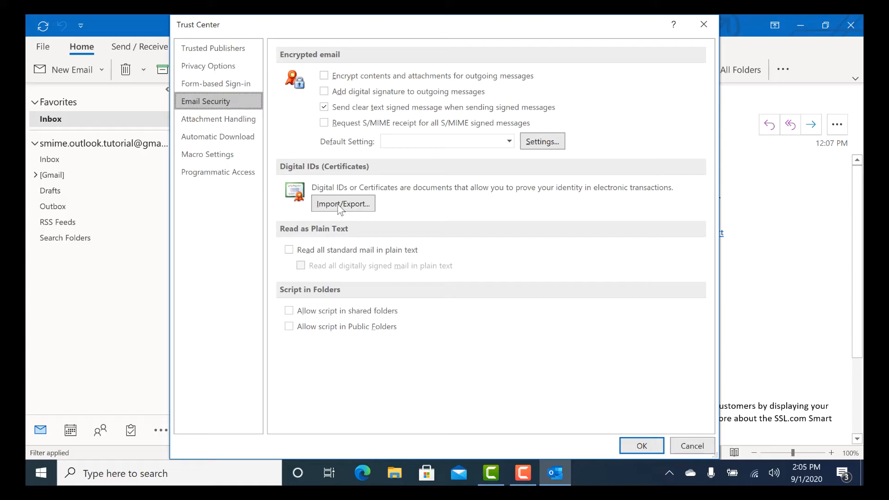
click(342, 203)
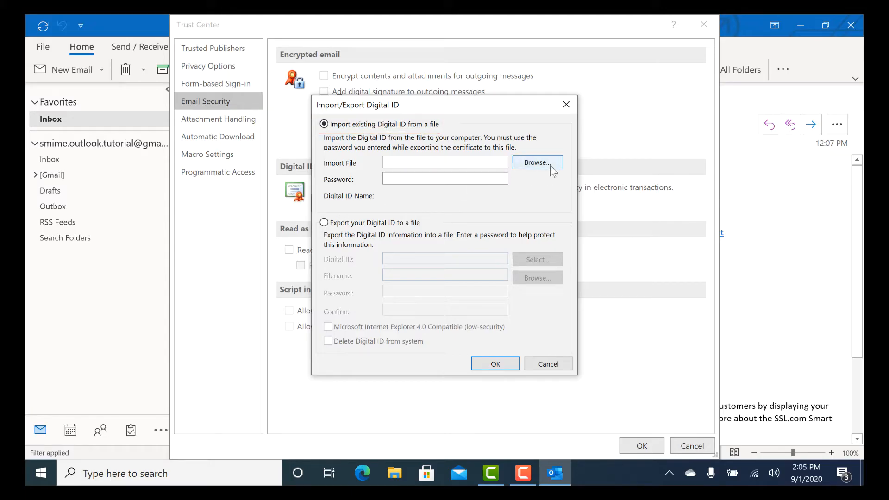
Select the downloaded .p12 certificate file from the Downloads folder for import
click(536, 162)
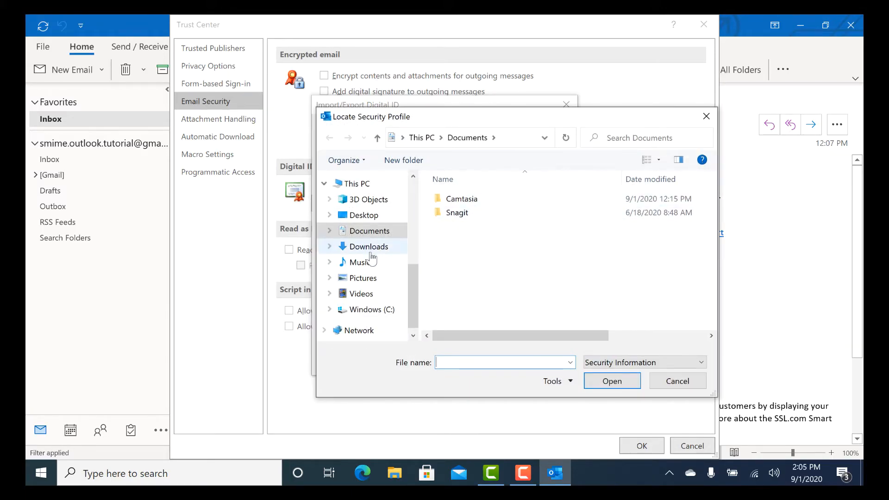
click(370, 246)
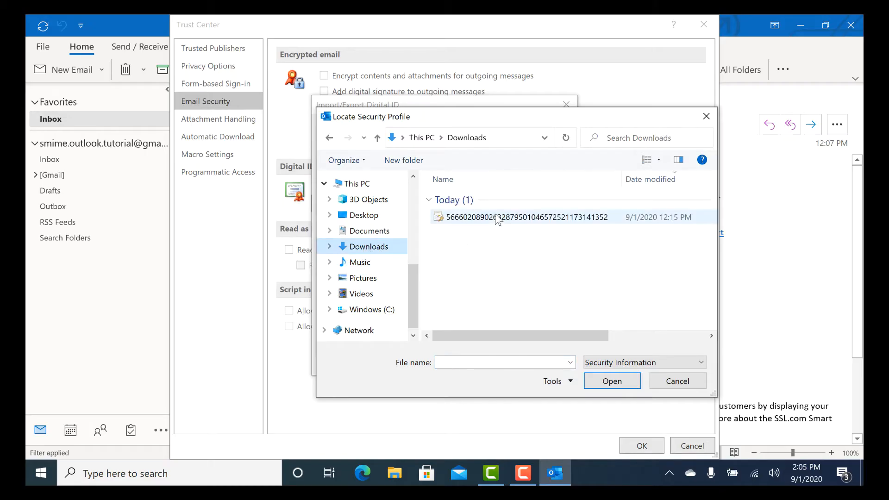
click(527, 217)
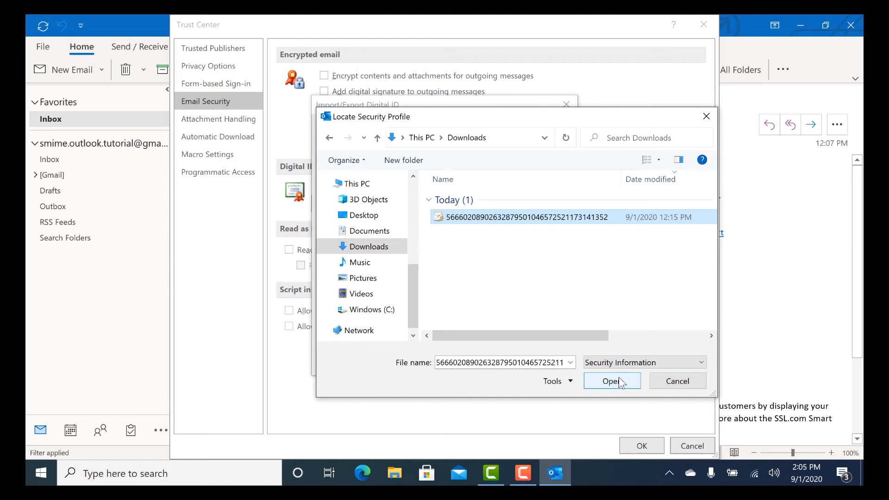
click(612, 381)
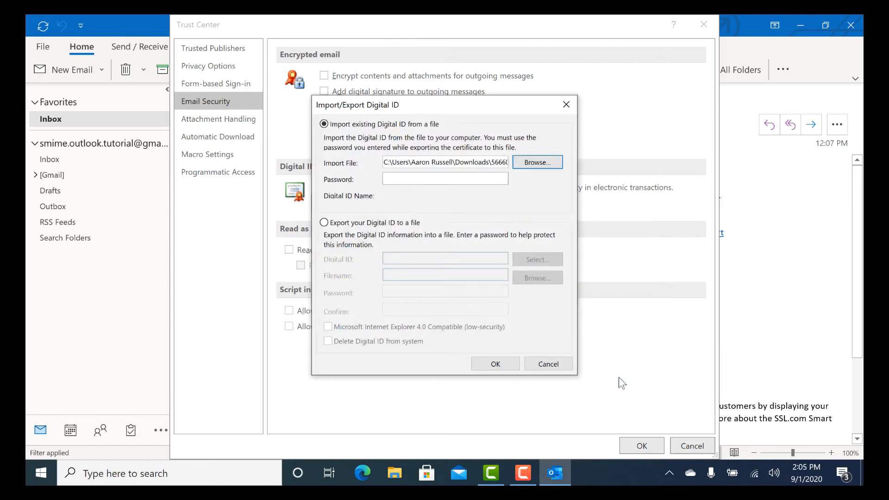
Enter the file's password, import the digital ID and allow its private key to be stored
click(444, 179)
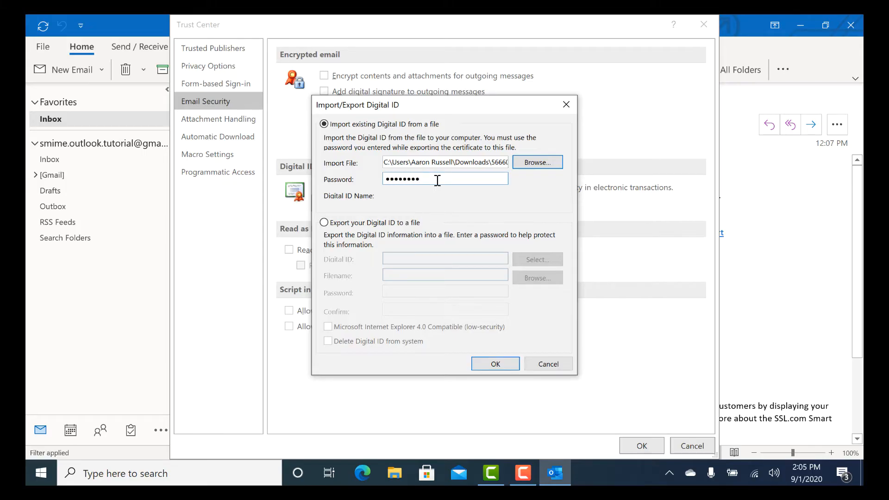
click(493, 363)
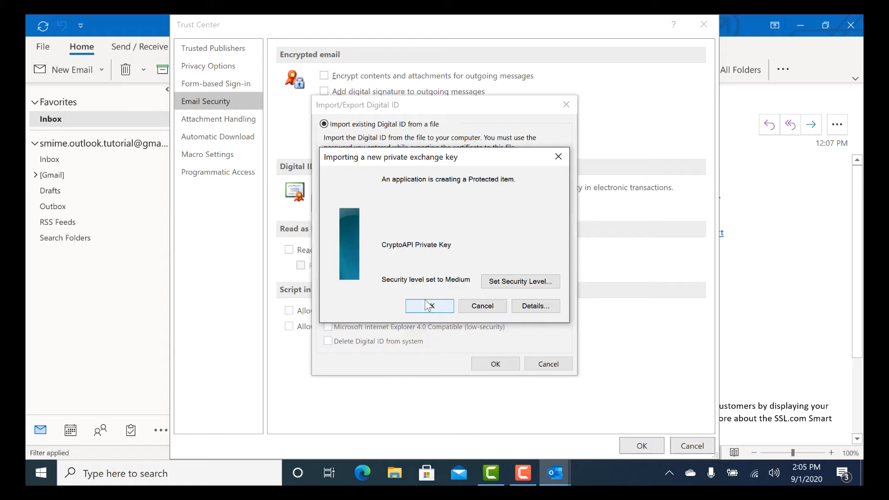
click(429, 306)
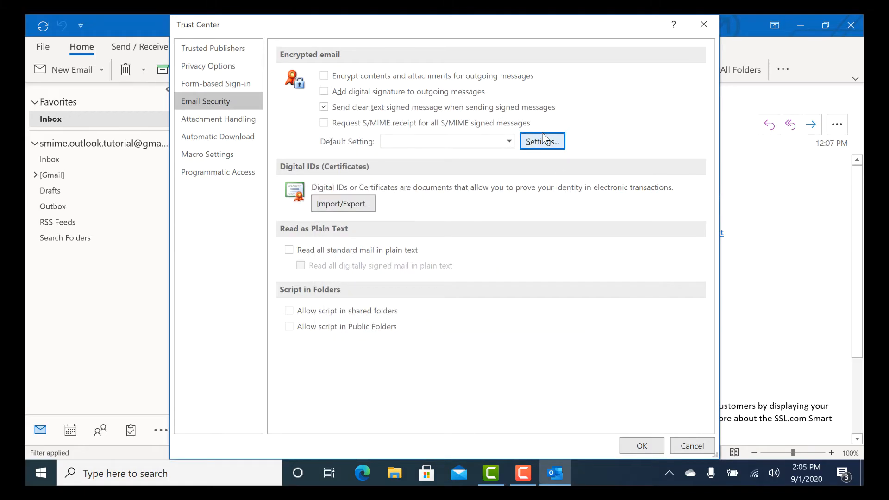
In Change Security Settings, choose the SSL.com certificate as the signing certificate
click(542, 141)
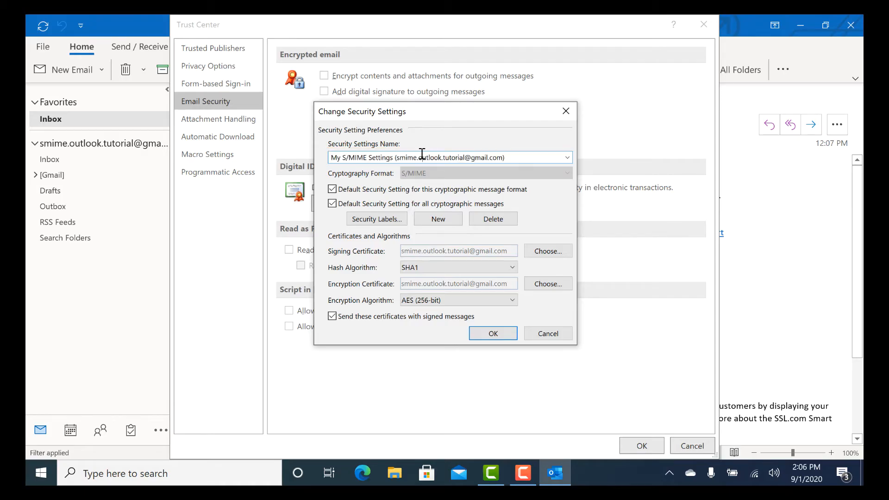
mouse_move(513, 199)
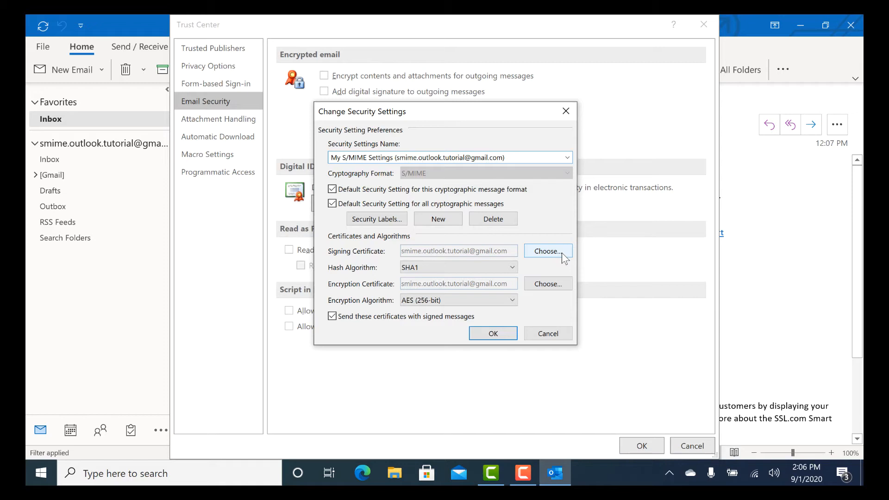
click(548, 251)
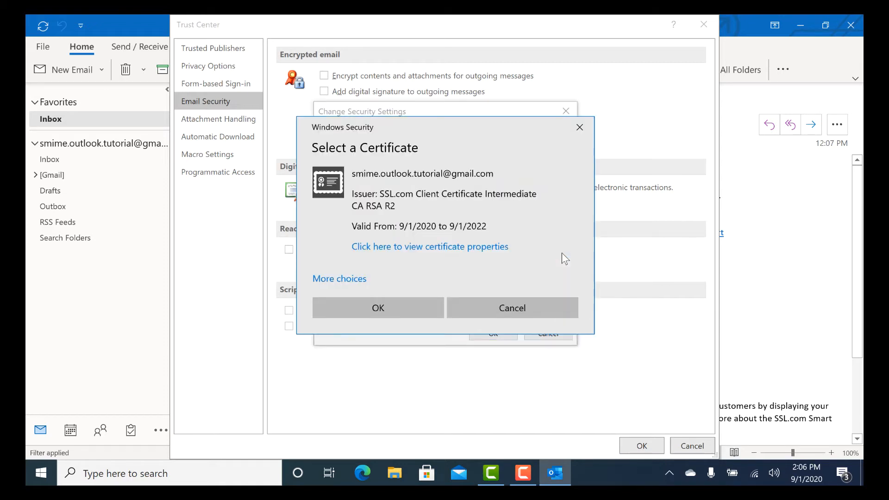
click(423, 198)
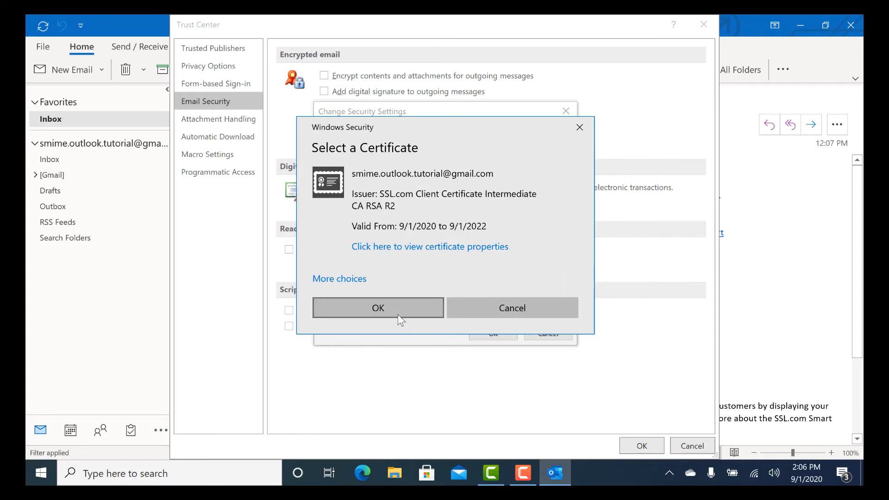
click(378, 307)
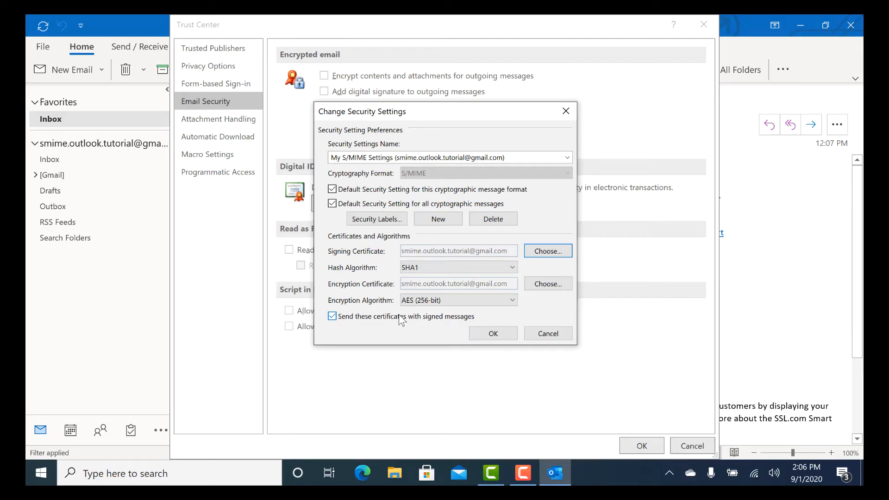
Choose the SSL.com certificate as the encryption certificate as well
click(546, 251)
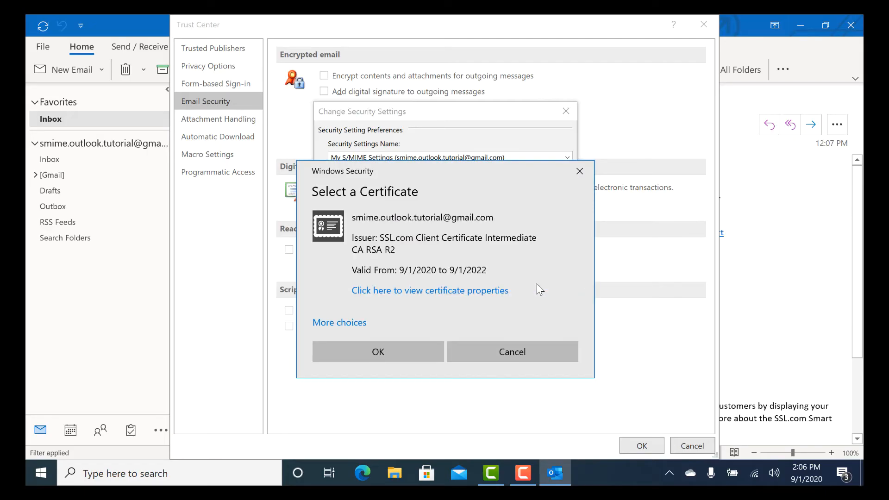
click(423, 243)
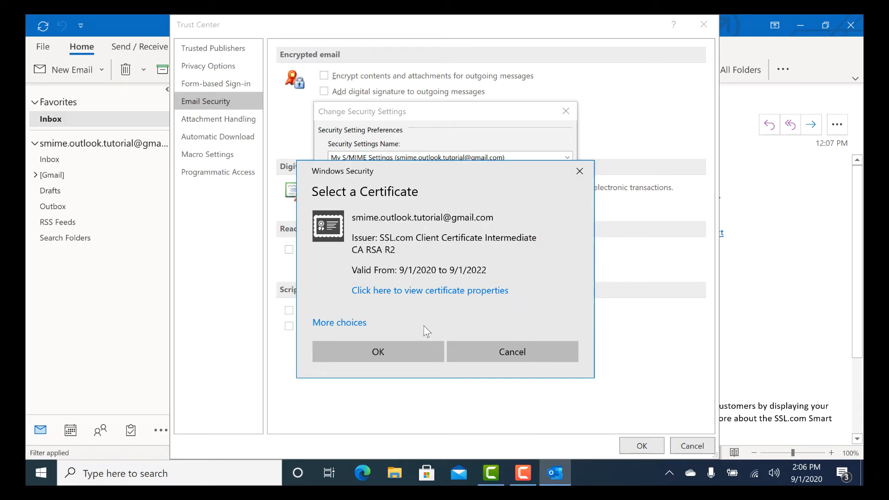
click(377, 352)
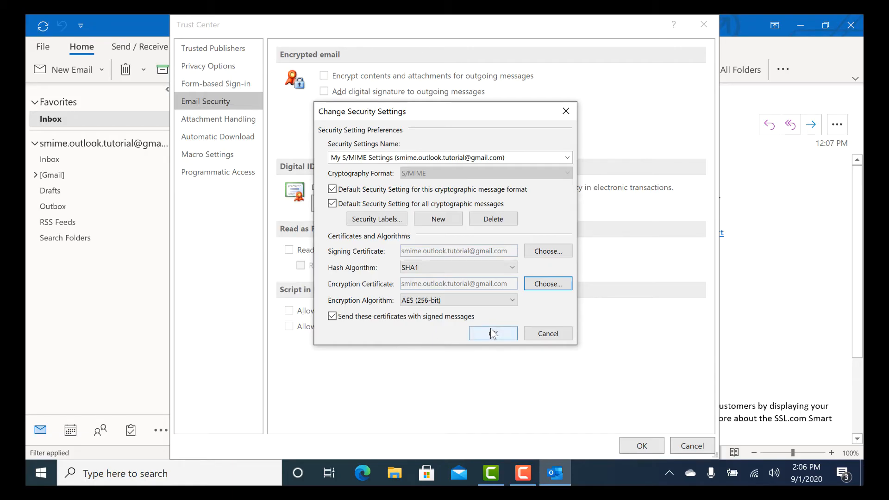
Save My S/MIME Settings as default and close the Trust Center and Outlook Options dialogs
click(492, 333)
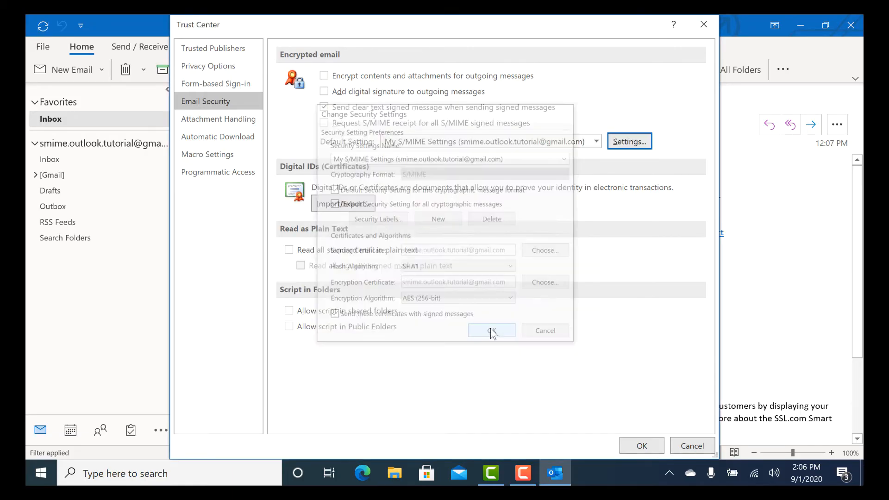
click(491, 331)
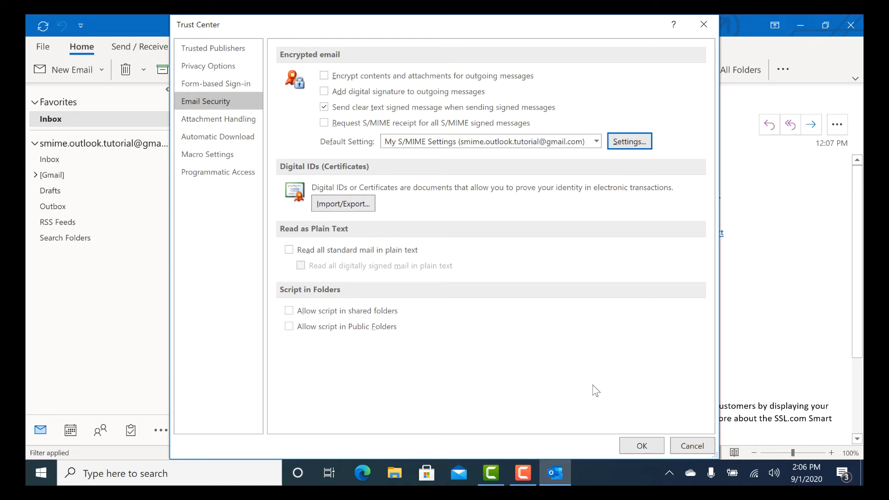
click(641, 446)
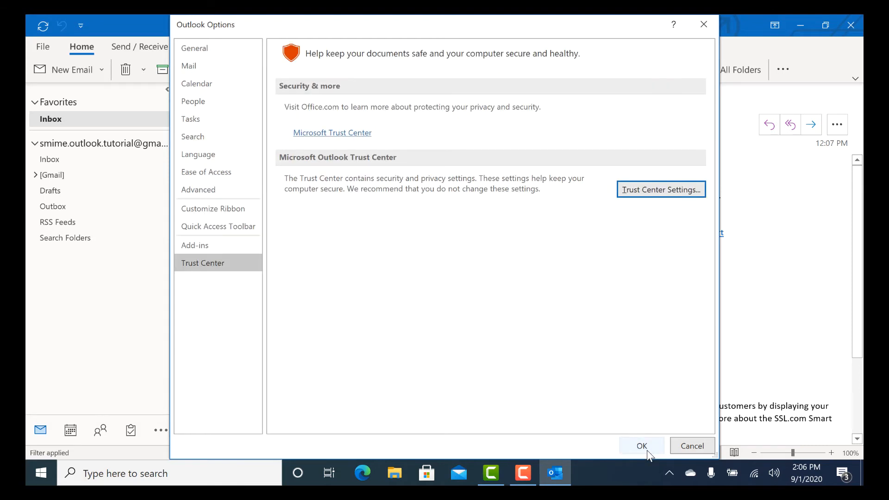
click(641, 445)
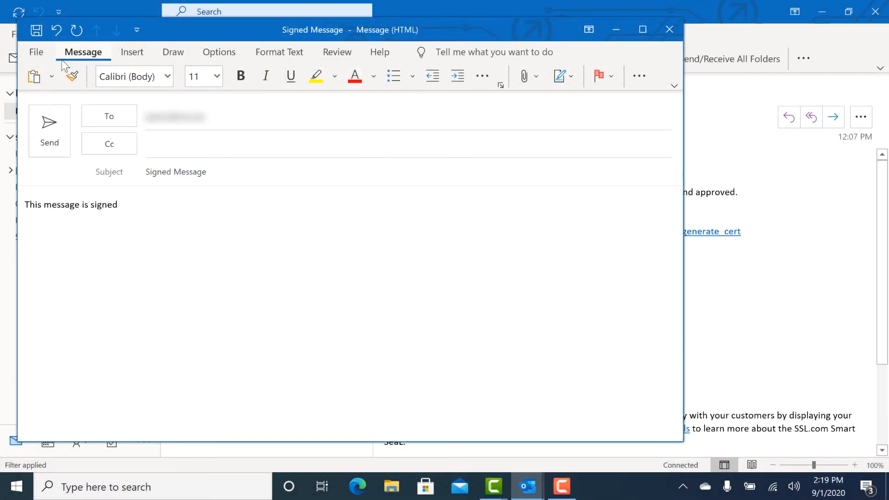
Send the 'Signed Message' email with Sign on, allowing Outlook to use the private key
text(.)
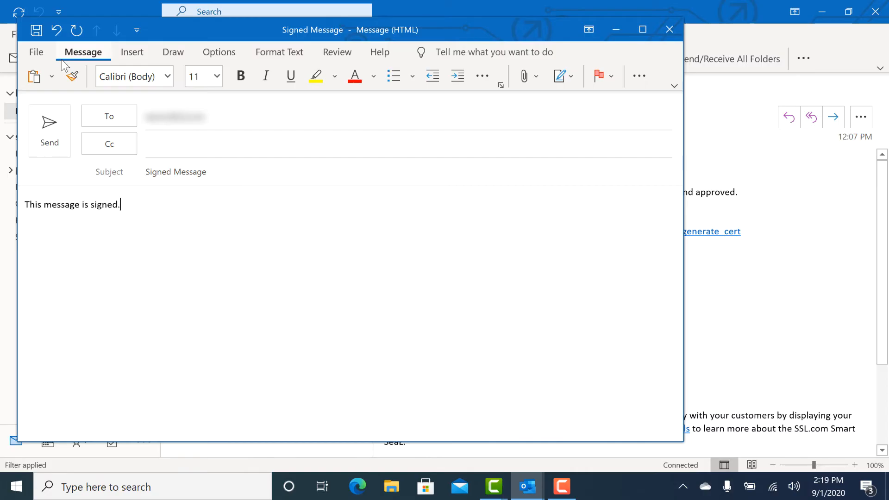
mouse_move(218, 52)
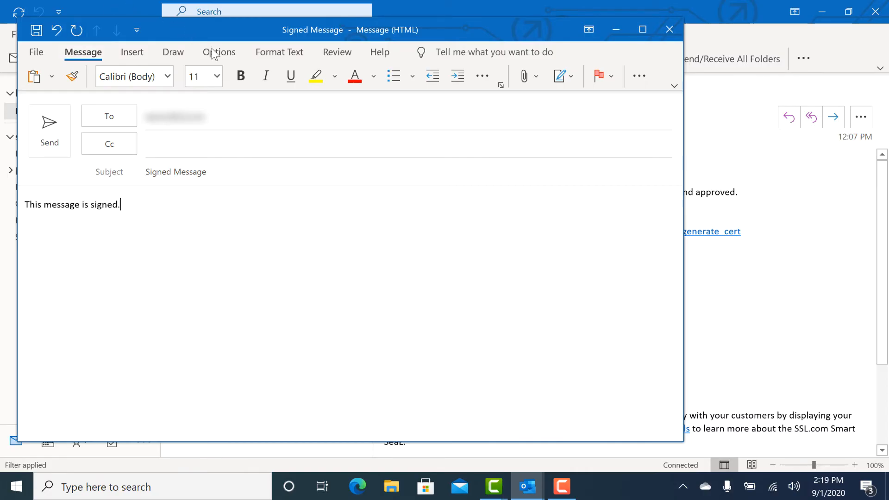
click(219, 52)
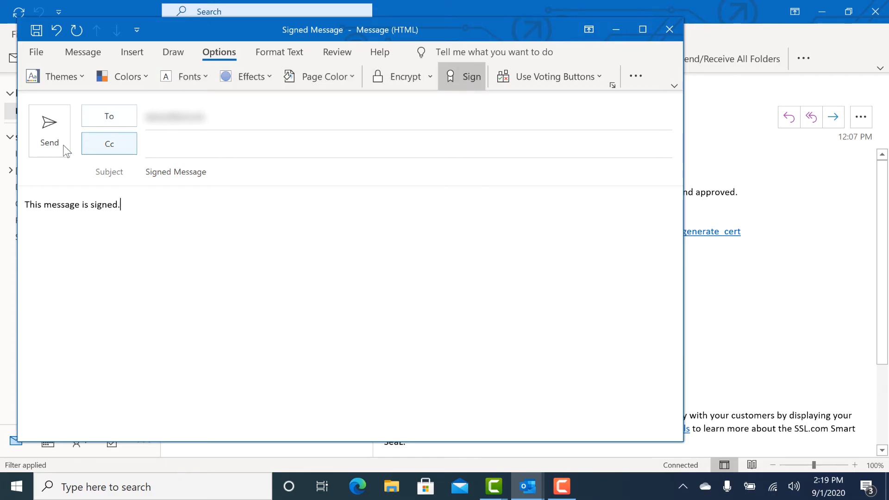
click(49, 130)
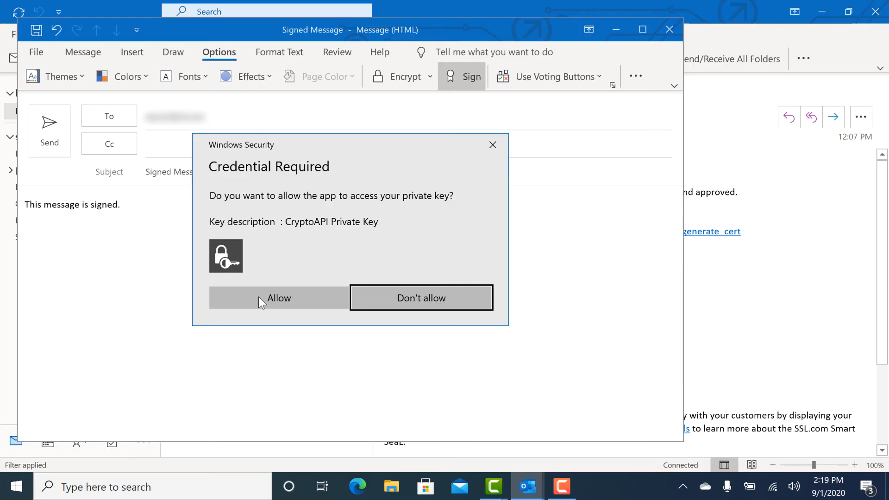
click(278, 297)
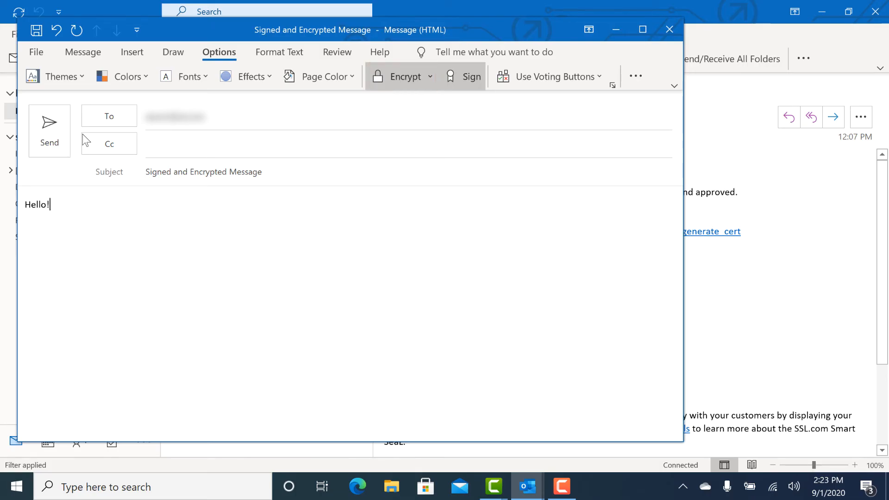
Send the 'Signed and Encrypted Message' unencrypted after the recipient certificate problem warning
click(49, 130)
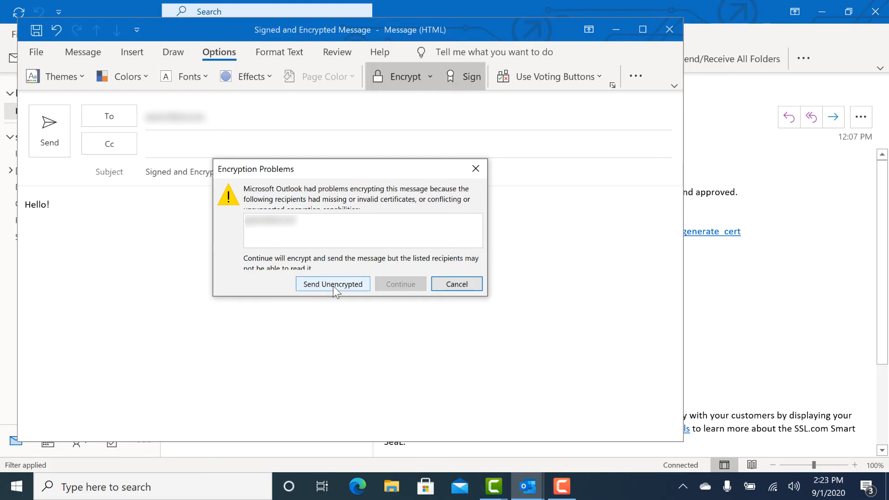
click(333, 284)
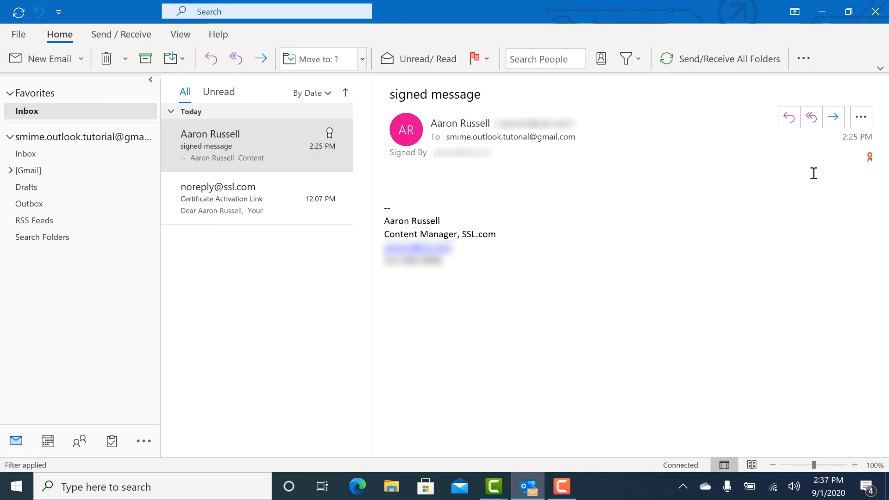
mouse_move(870, 157)
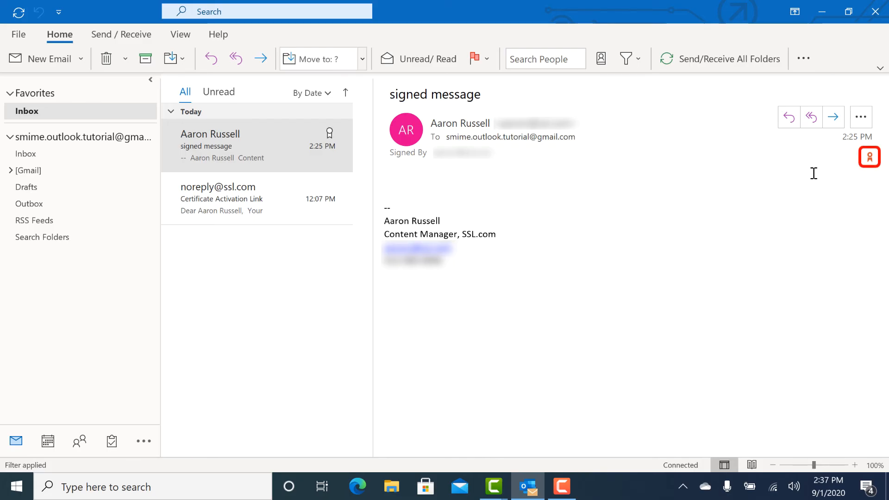
mouse_move(821, 168)
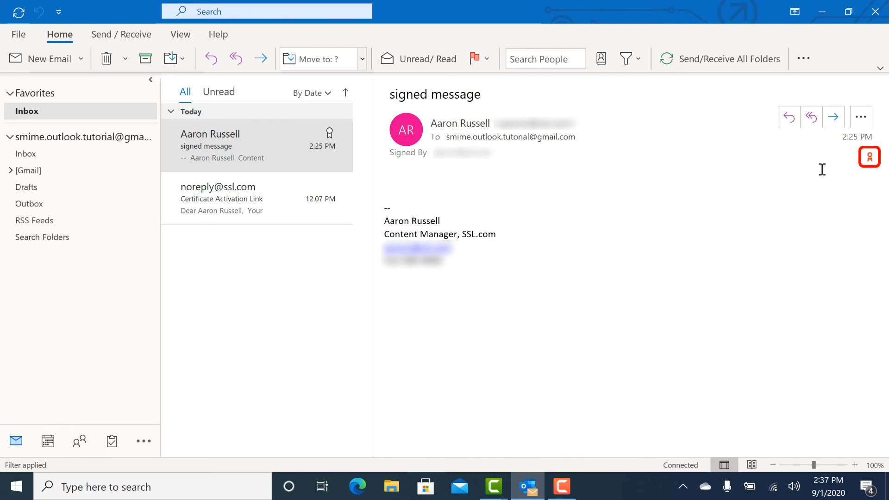
click(868, 156)
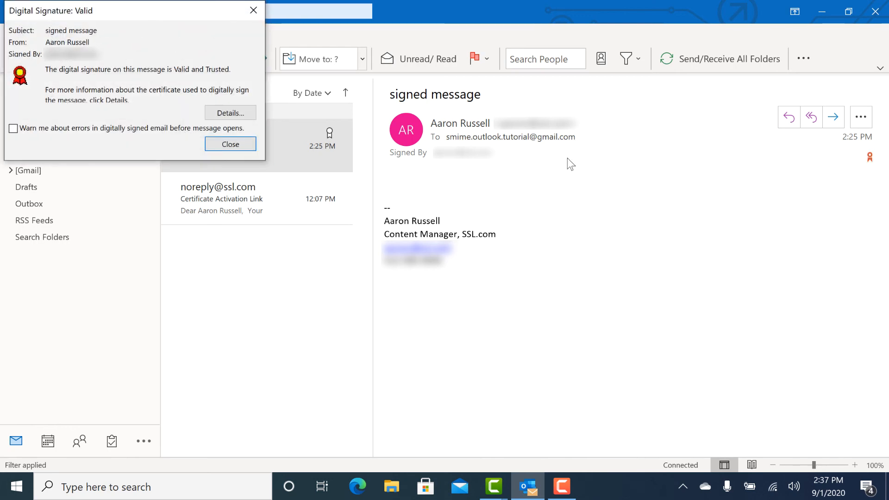
click(230, 112)
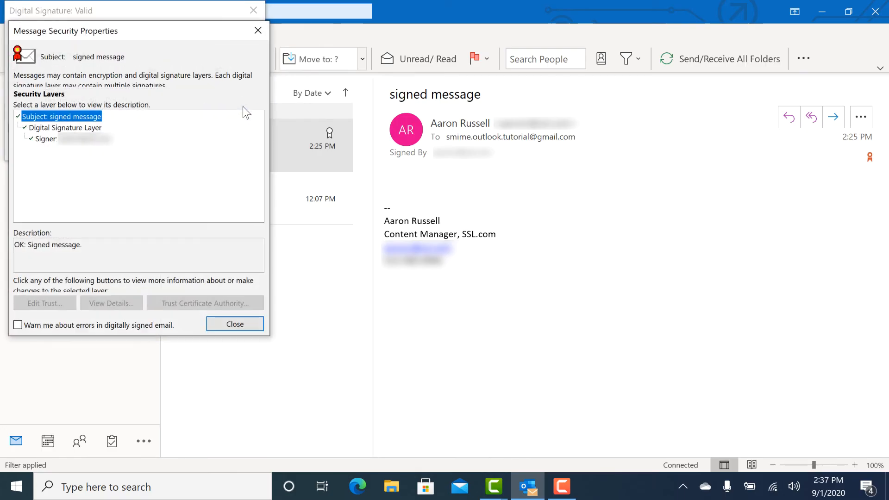
mouse_move(252, 122)
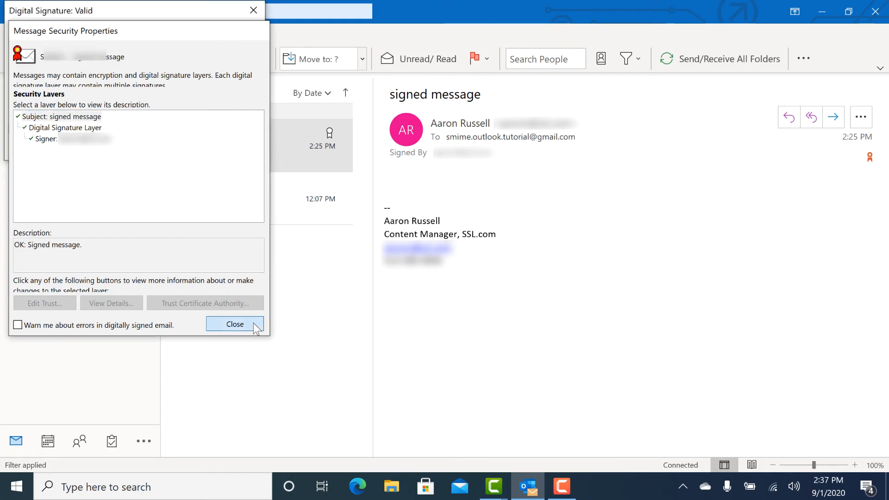
click(234, 324)
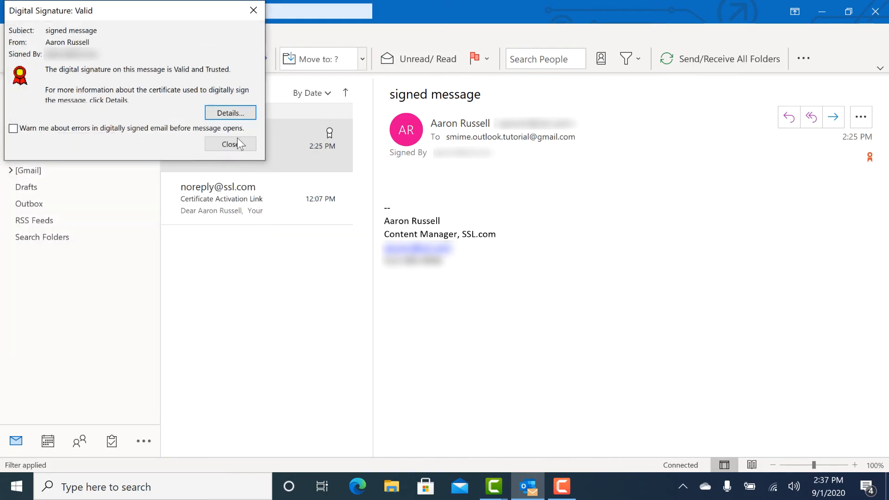
click(230, 144)
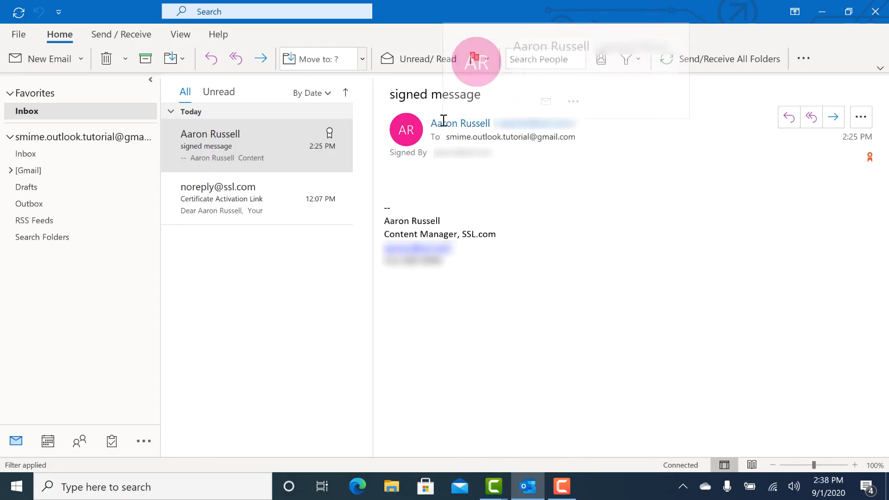
right_click(461, 123)
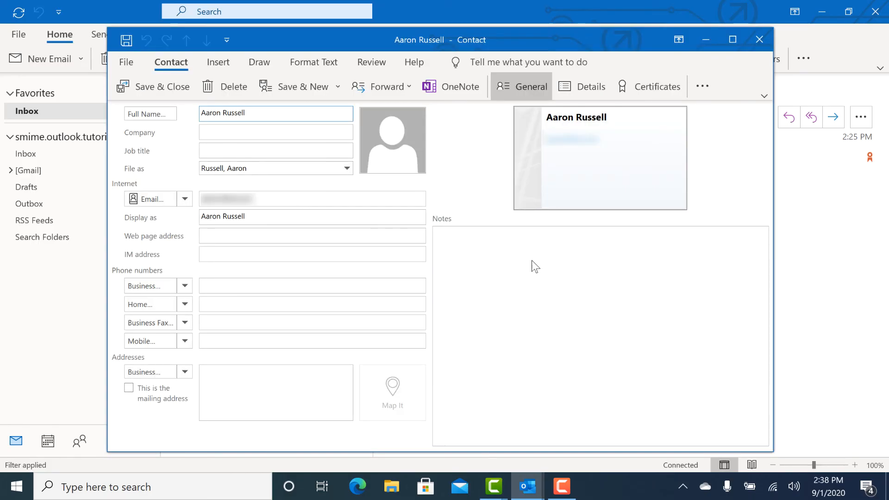
click(759, 39)
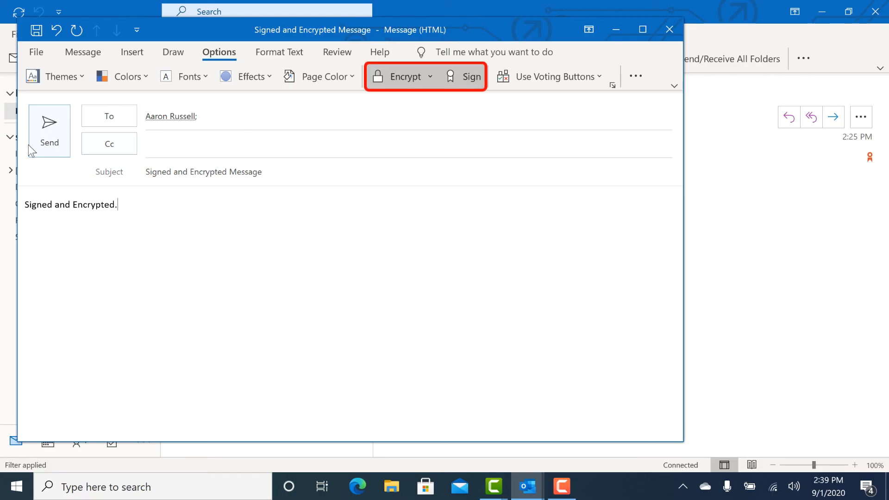
click(49, 130)
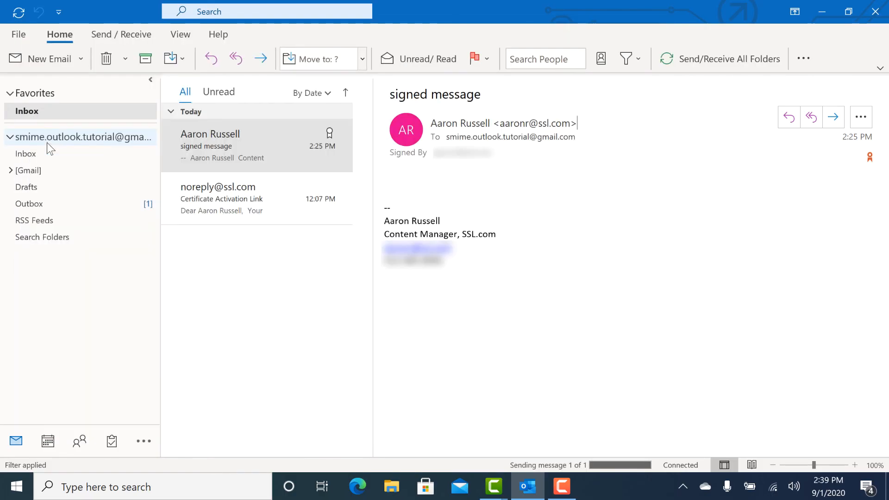